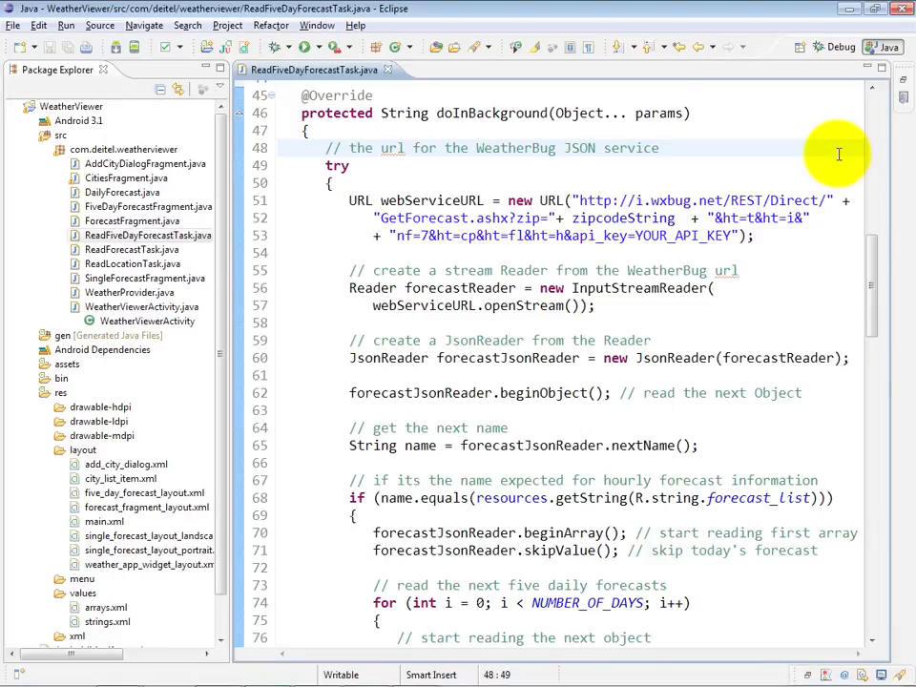
Scroll the 7-Day Forecast docs to the zip code call format and show the JSON response
left_click(659, 149)
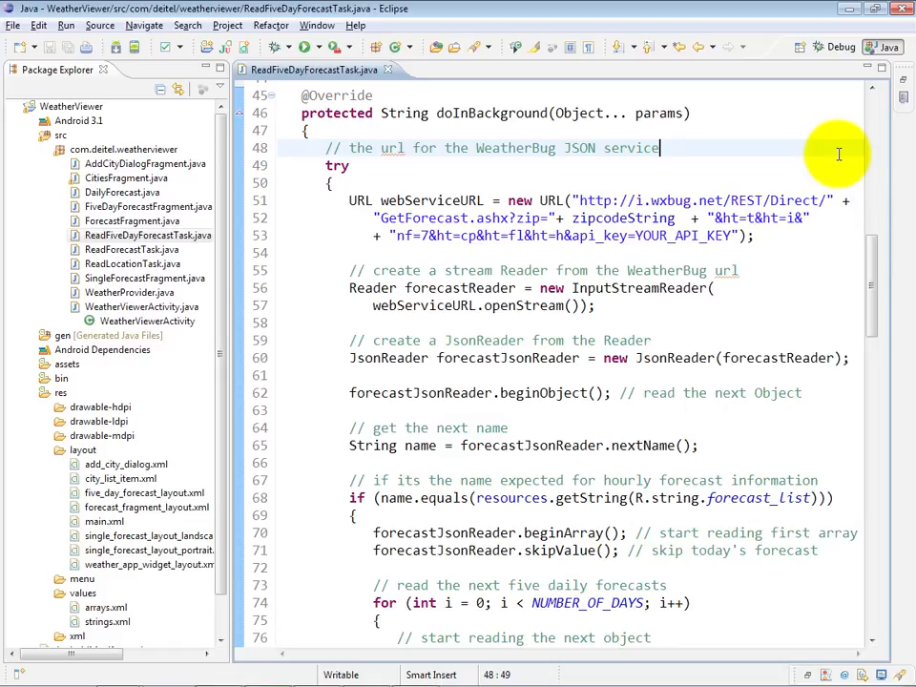
double_click(428, 217)
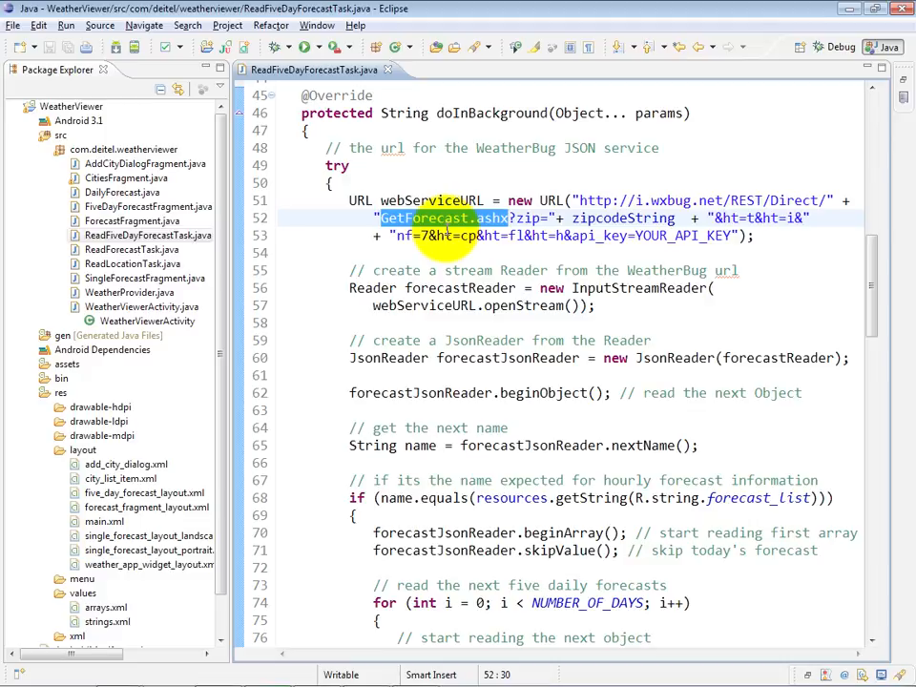
left_click(397, 237)
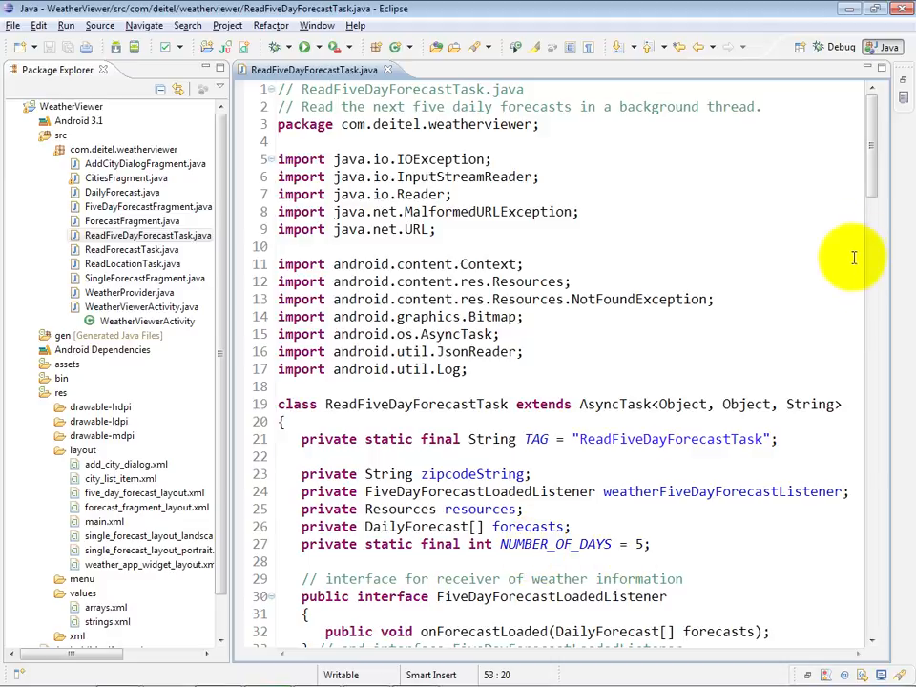
scroll("down", 3)
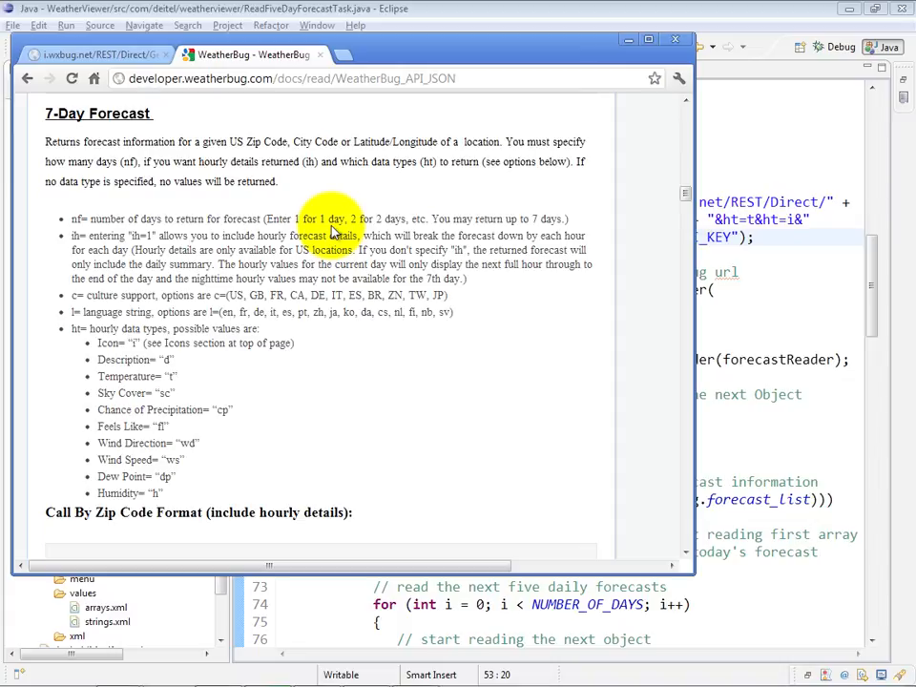
mouse_move(40, 258)
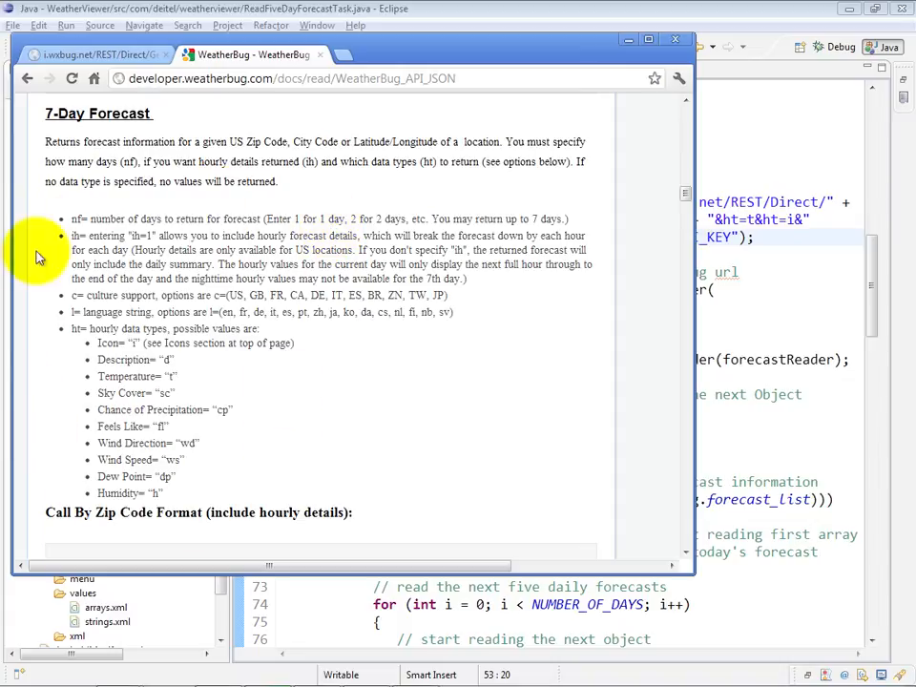
mouse_move(479, 401)
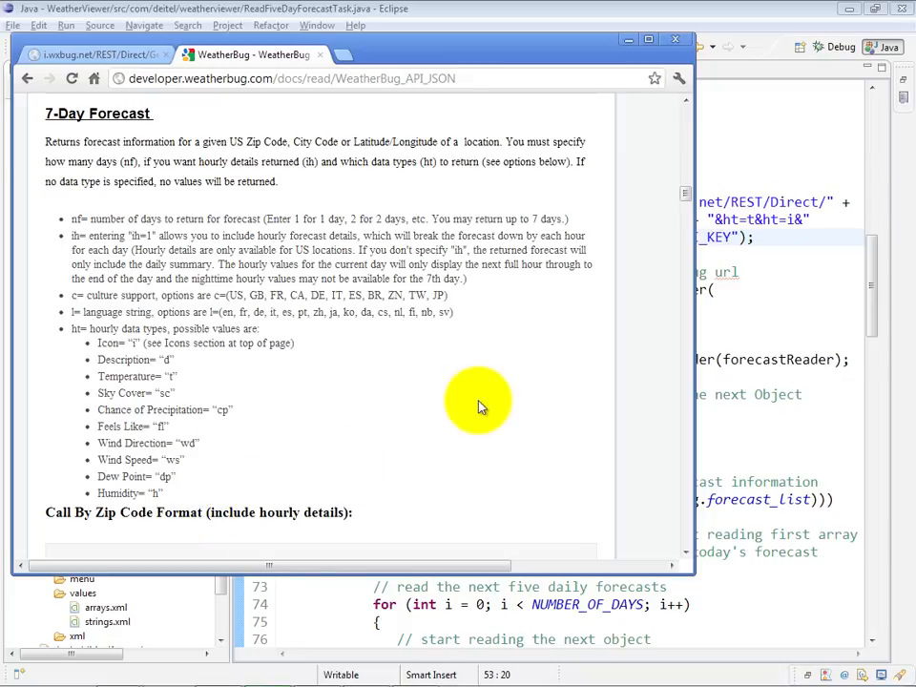
scroll("down", 3)
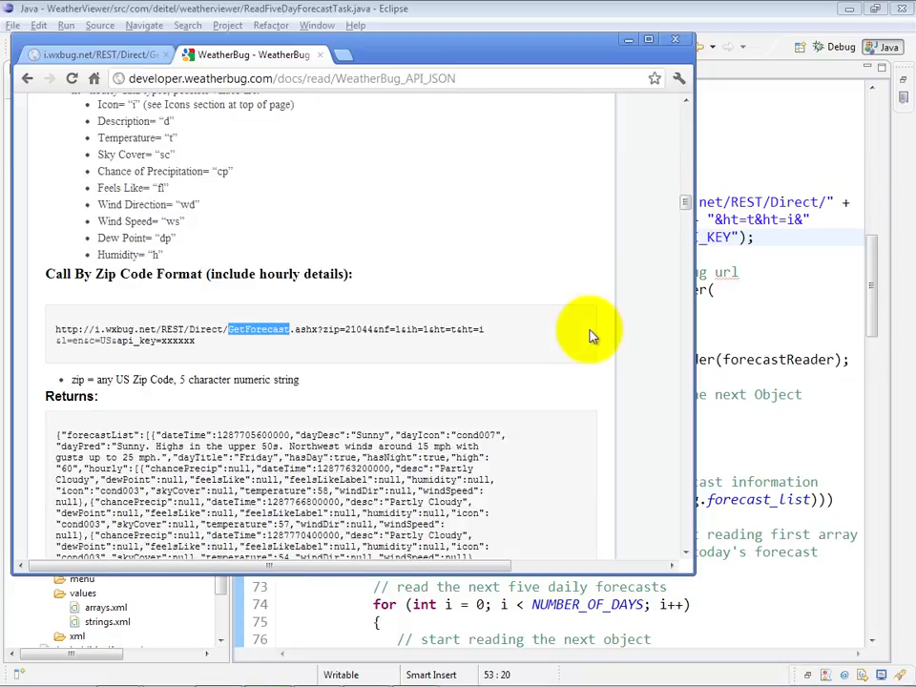
scroll("down", 3)
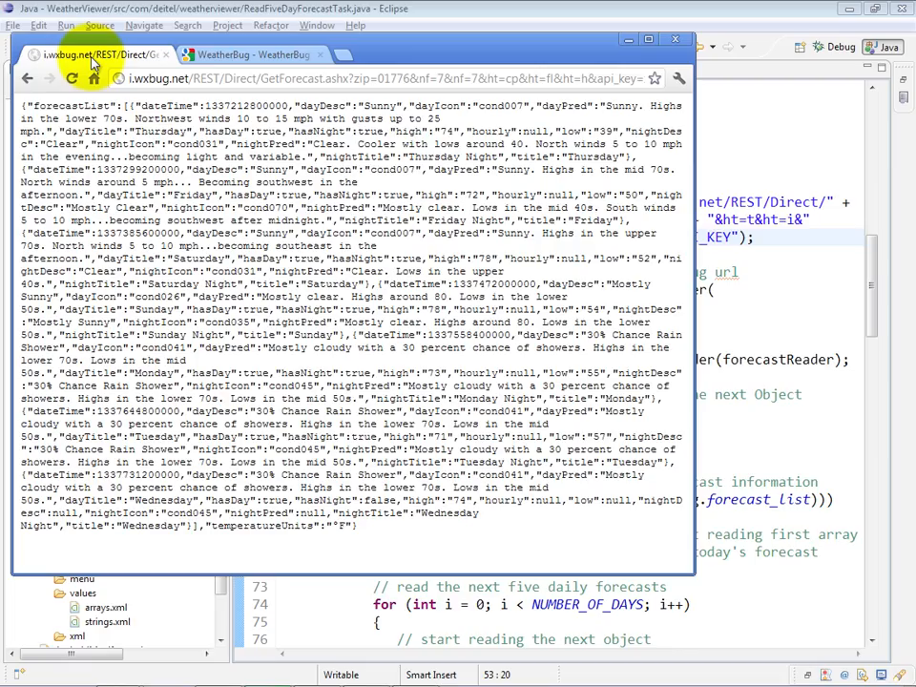
left_click(27, 78)
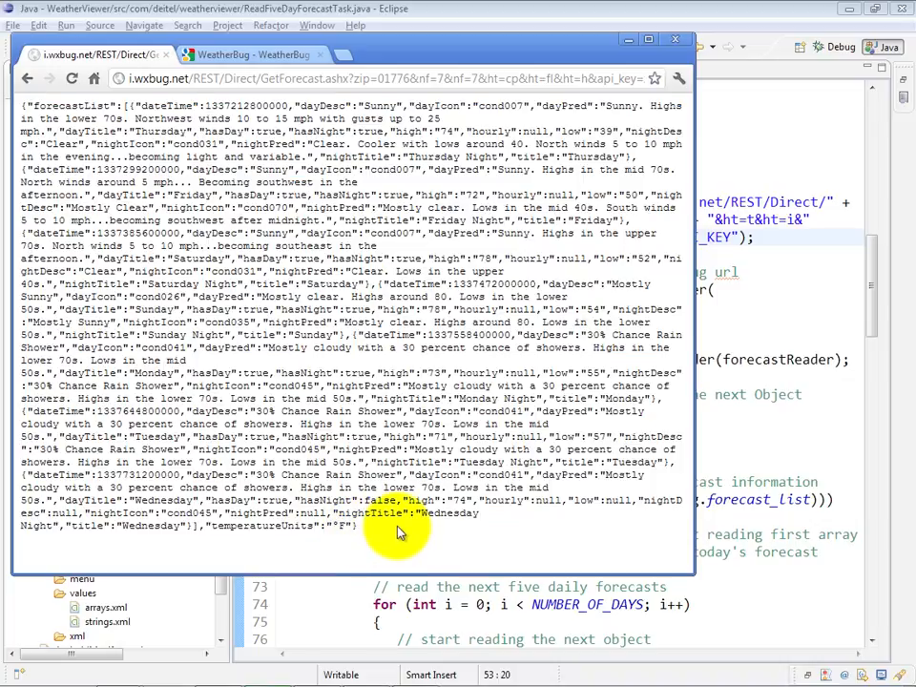
double_click(69, 105)
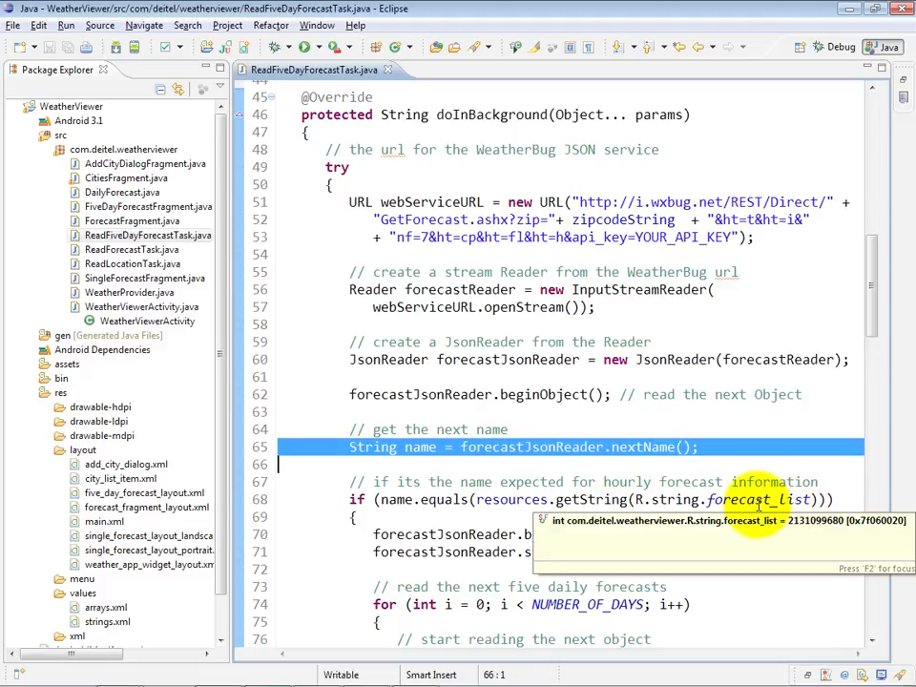
mouse_move(869, 290)
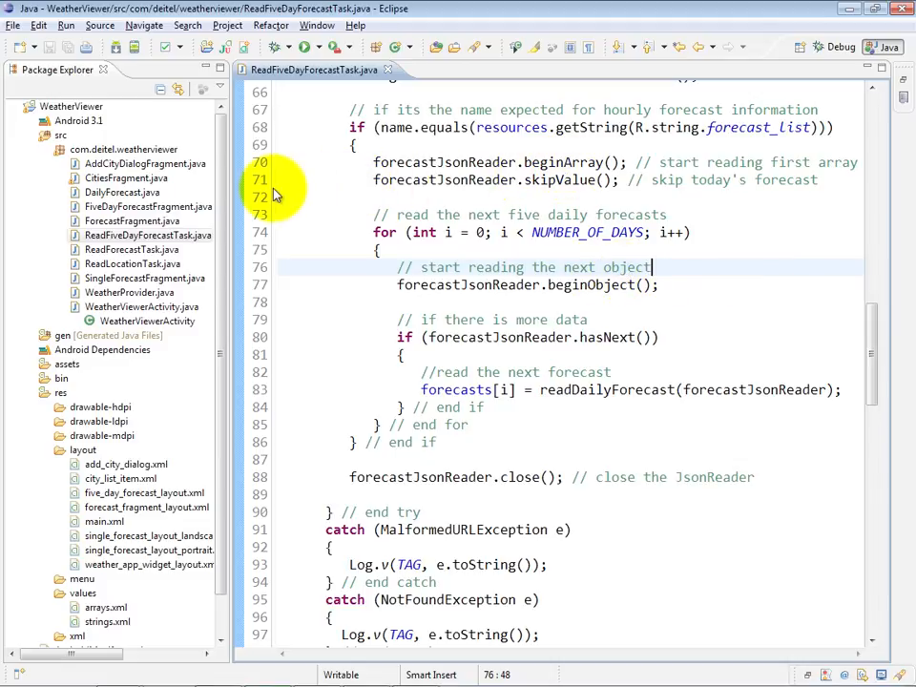
left_click(271, 180)
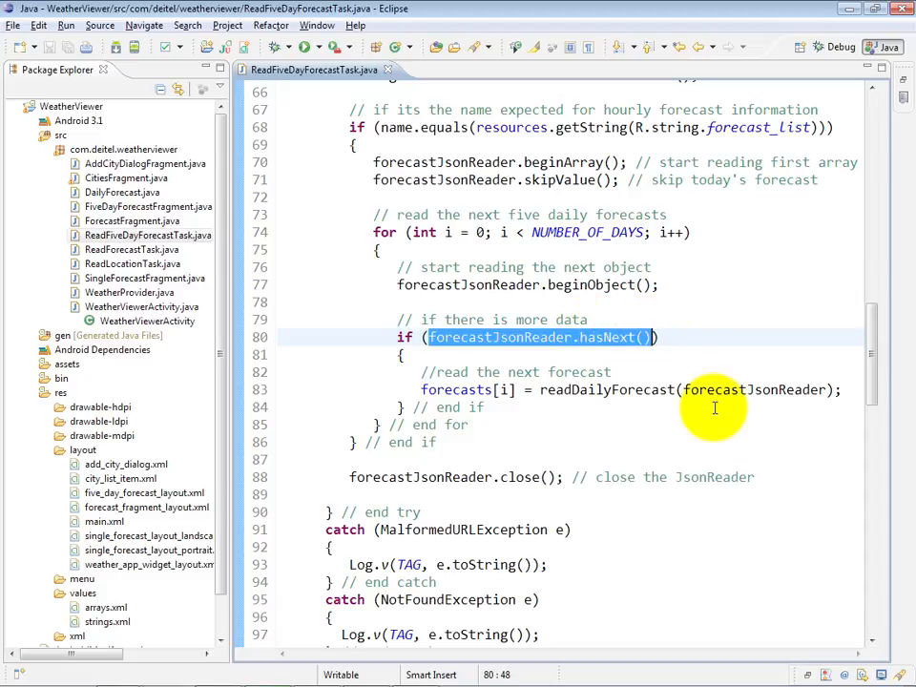
mouse_move(397, 378)
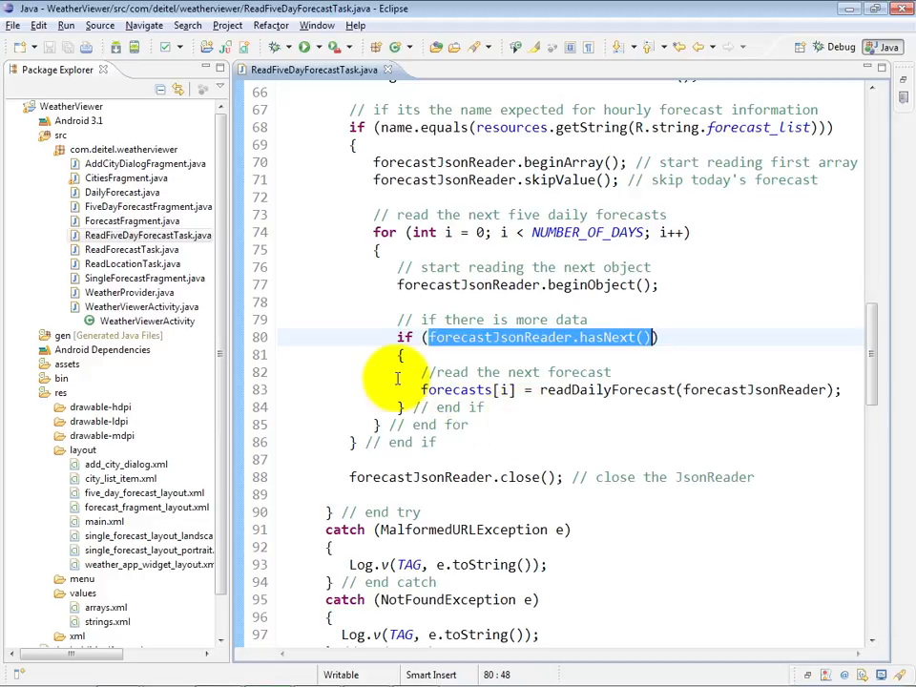
mouse_move(512, 399)
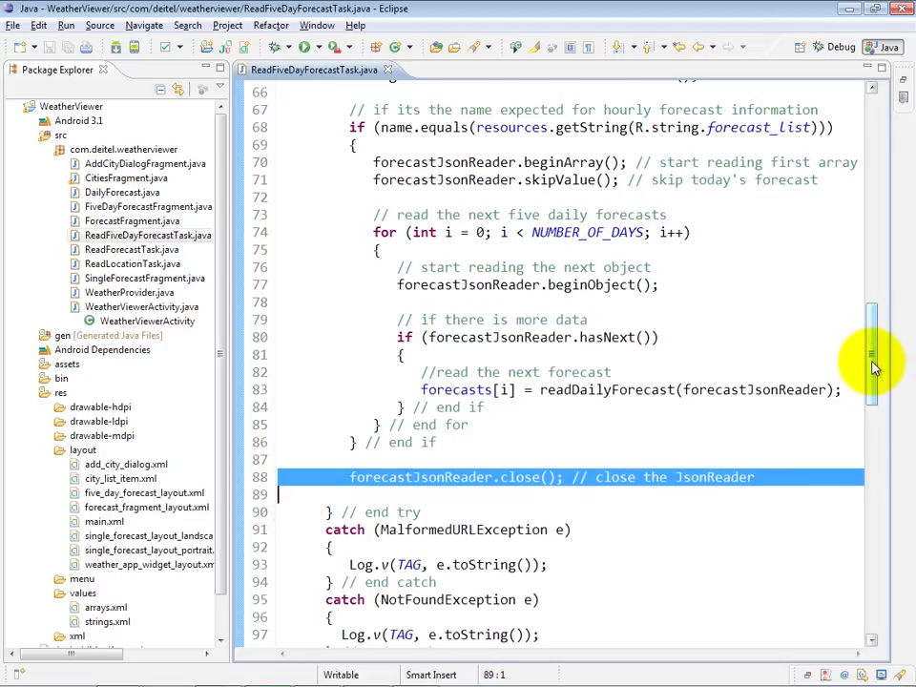
scroll("down", 3)
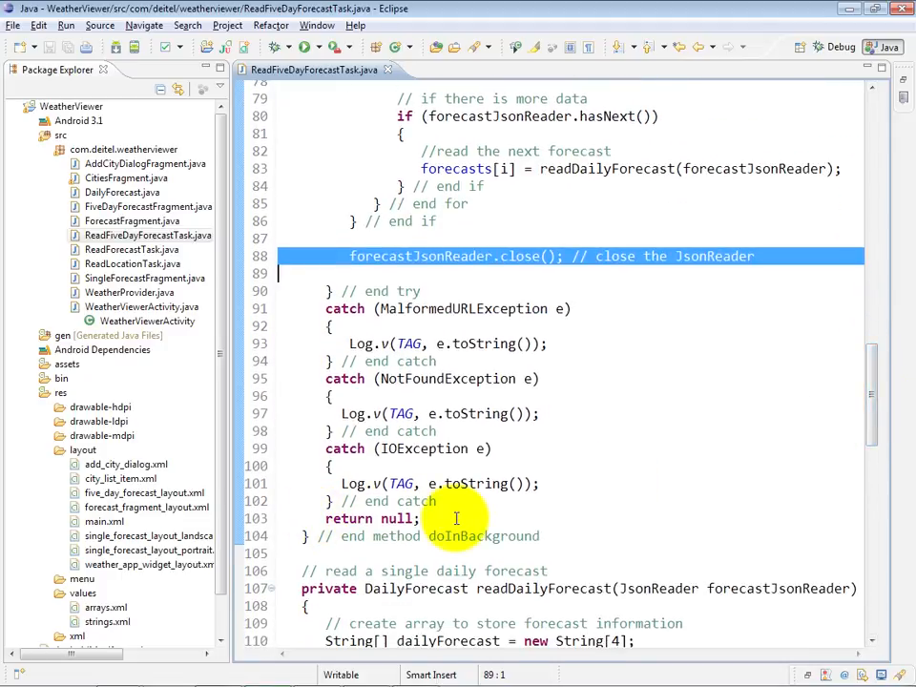